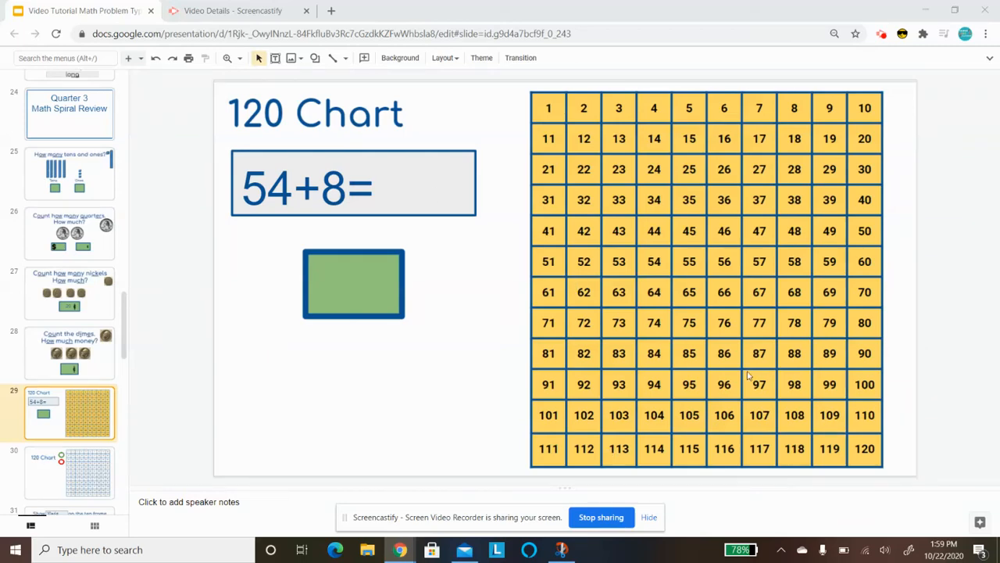
{"action": "mouse_move", "coordinate": [648, 247]}
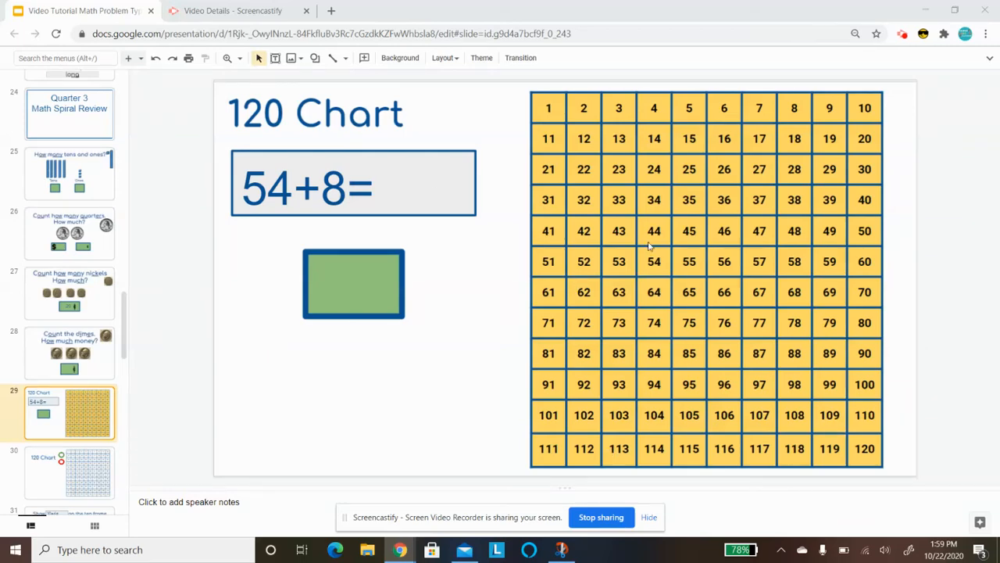
{"action": "mouse_move", "coordinate": [547, 121]}
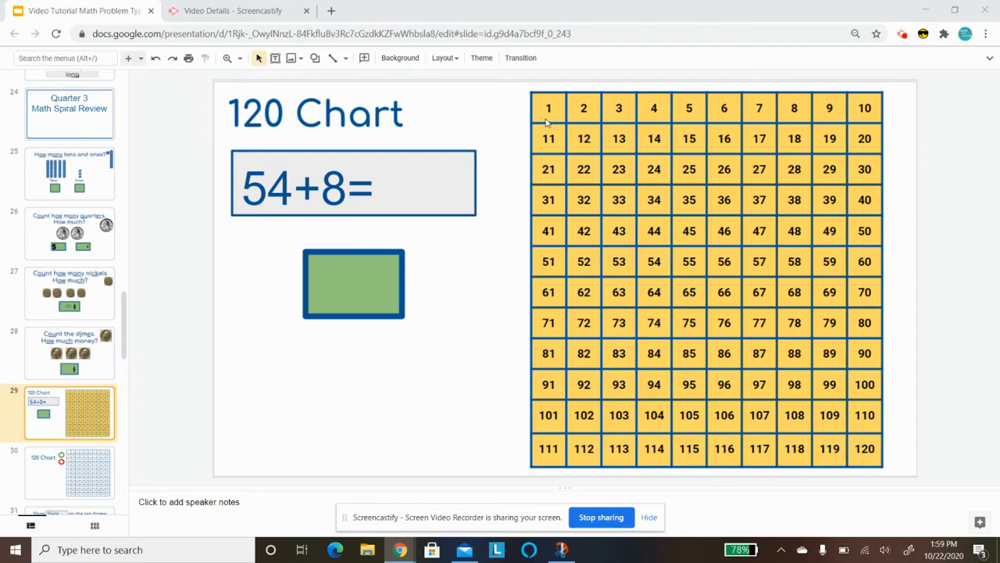
{"action": "mouse_move", "coordinate": [540, 114]}
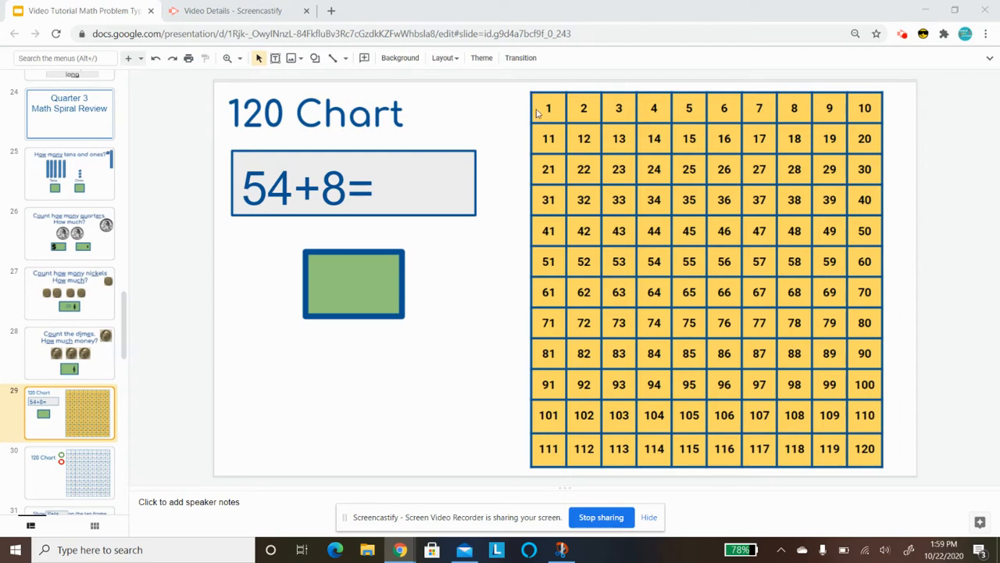
{"action": "mouse_move", "coordinate": [845, 444]}
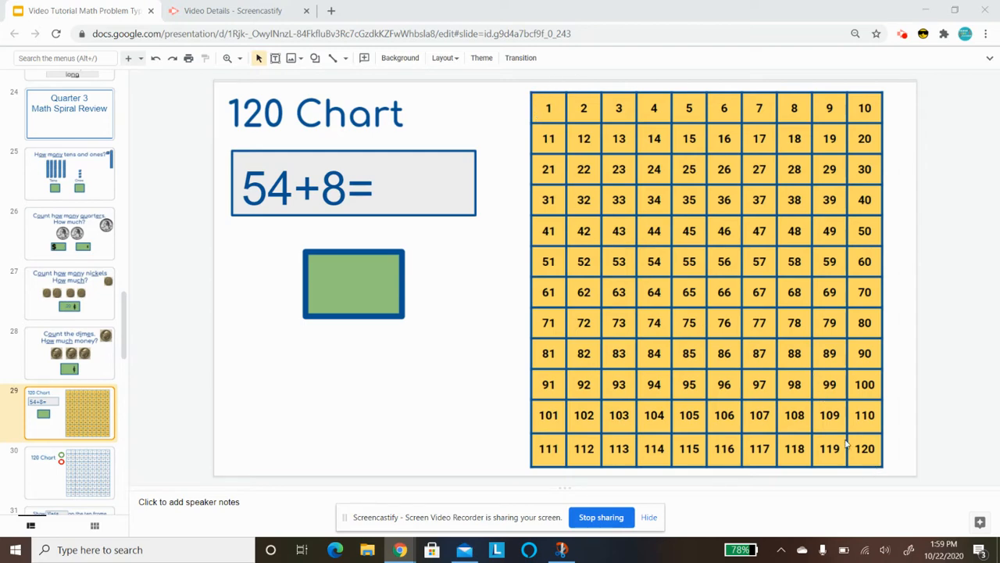
{"action": "mouse_move", "coordinate": [876, 442]}
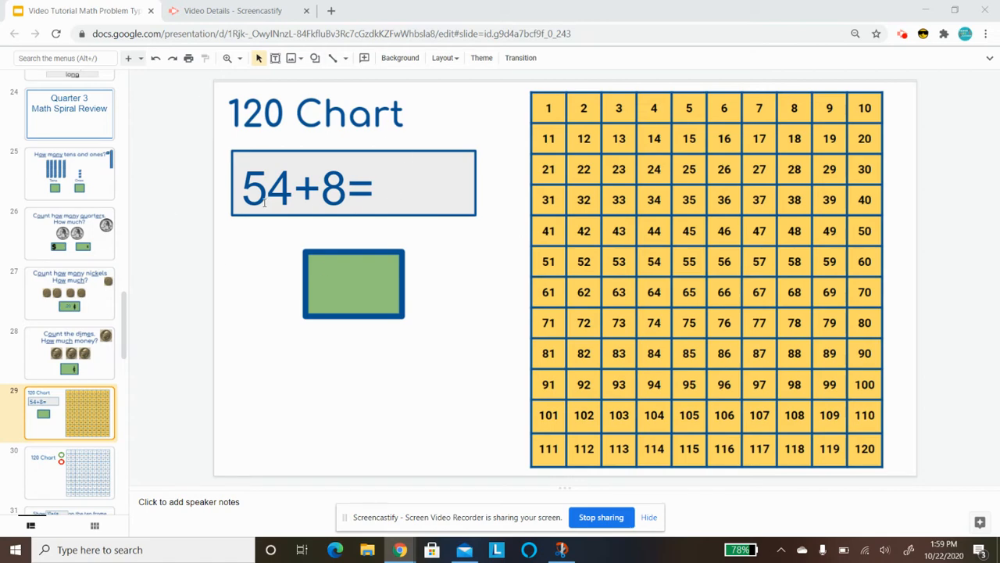
{"action": "mouse_move", "coordinate": [352, 199]}
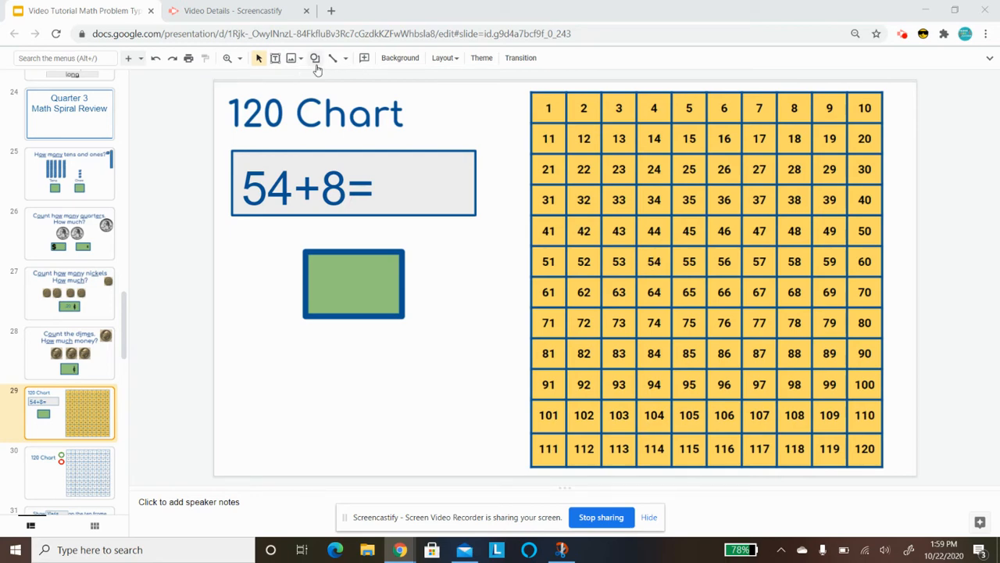
Step: Draw an oval with transparent fill and drag it over the number 54
{"action": "left_click", "coordinate": [315, 57]}
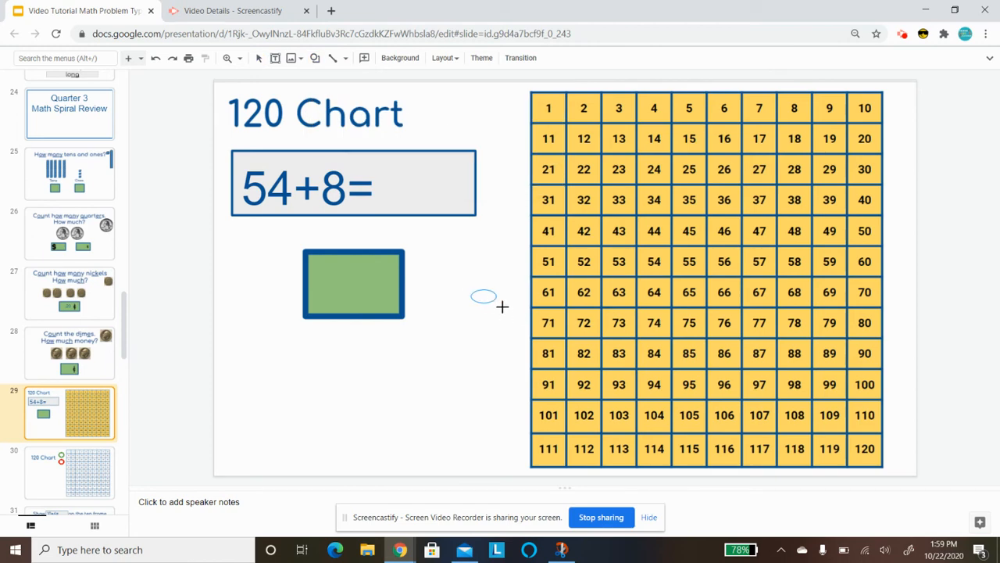
{"action": "left_click_drag", "start_coordinate": [476, 295], "coordinate": [504, 317]}
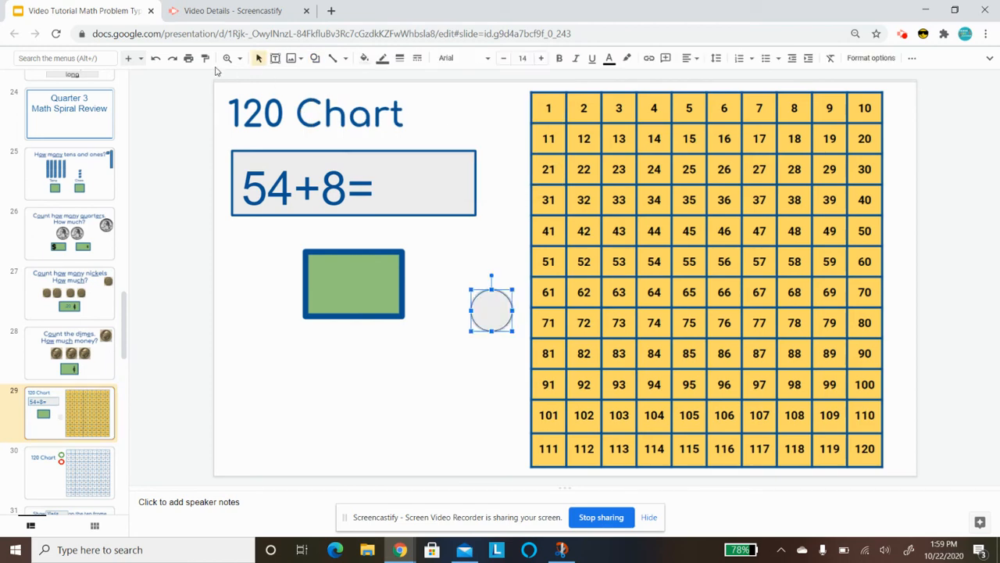
{"action": "left_click", "coordinate": [364, 58]}
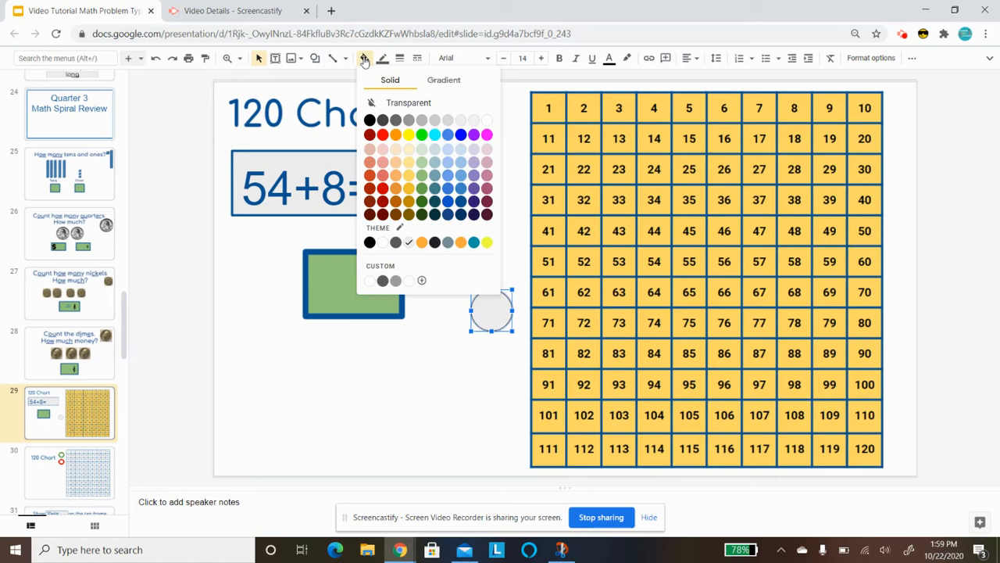
{"action": "left_click", "coordinate": [364, 58]}
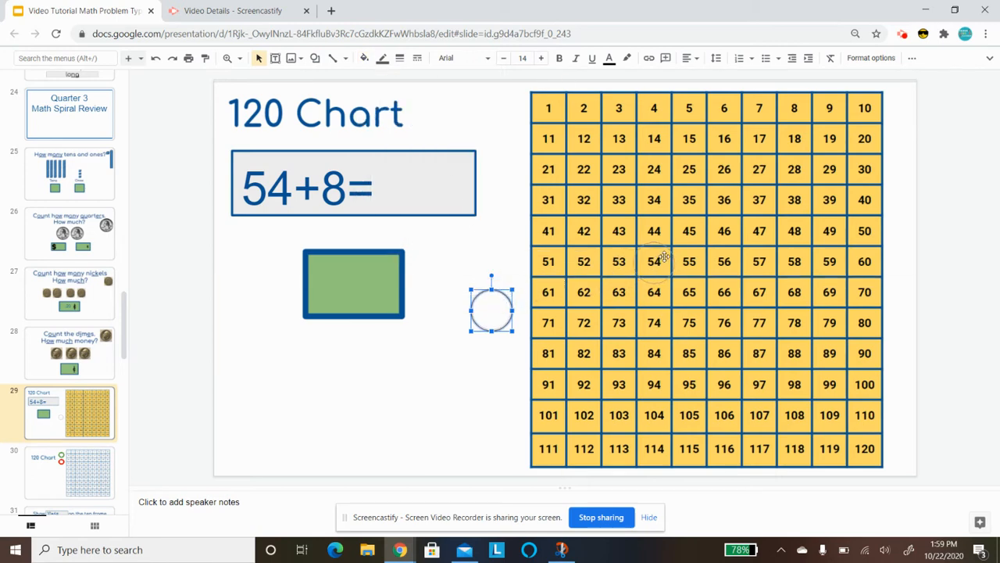
{"action": "left_click_drag", "start_coordinate": [490, 303], "coordinate": [654, 261]}
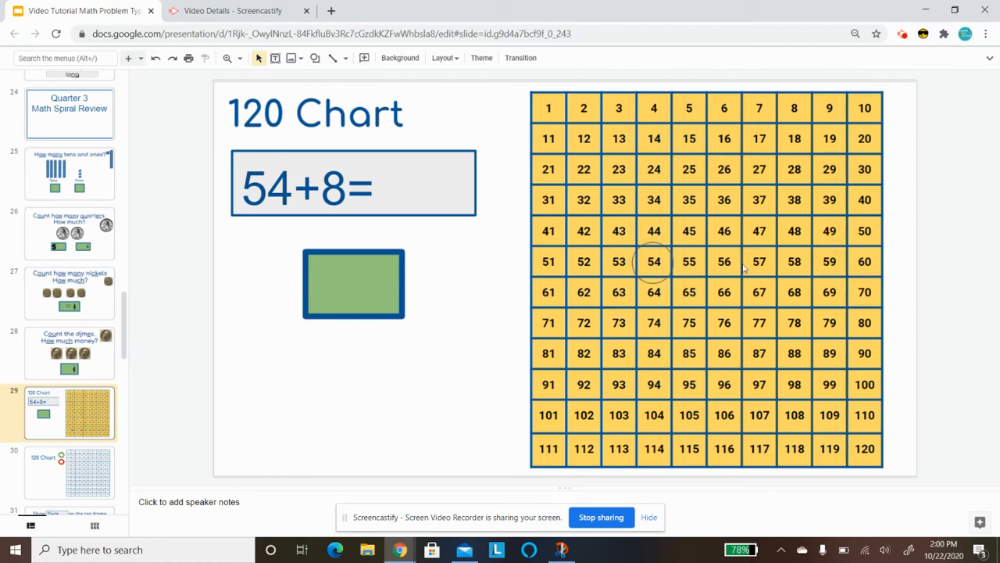
{"action": "mouse_move", "coordinate": [826, 268]}
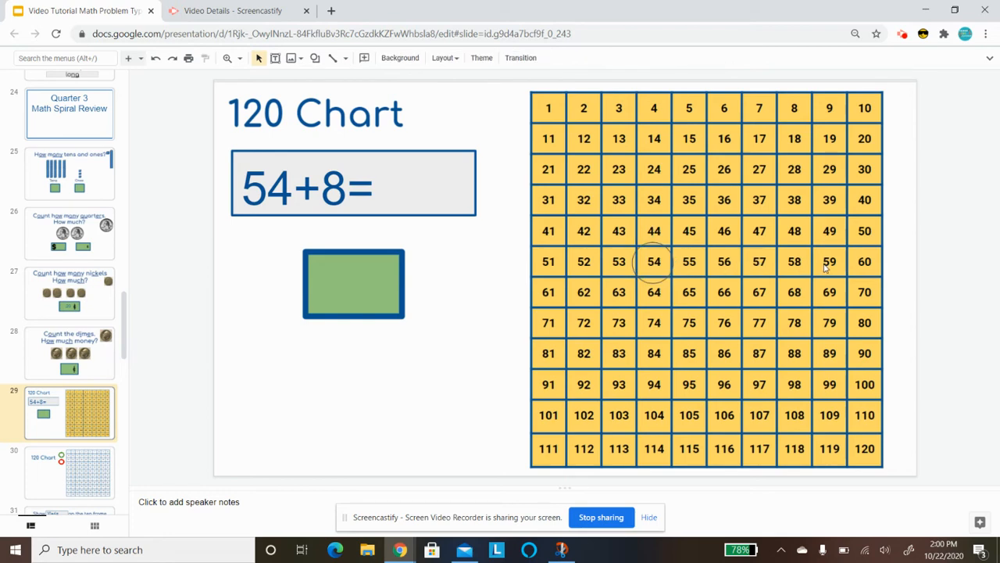
{"action": "mouse_move", "coordinate": [539, 297]}
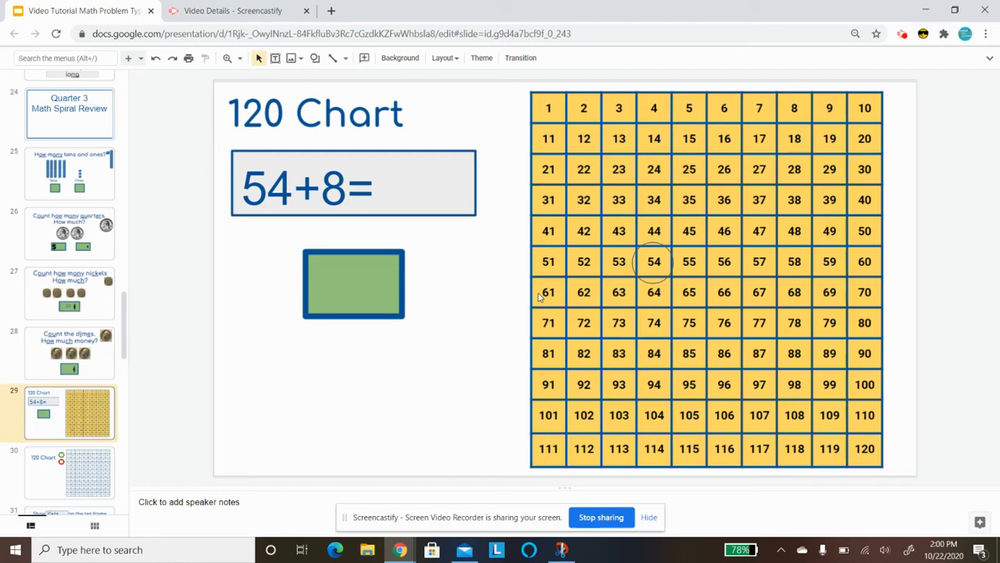
{"action": "mouse_move", "coordinate": [418, 297]}
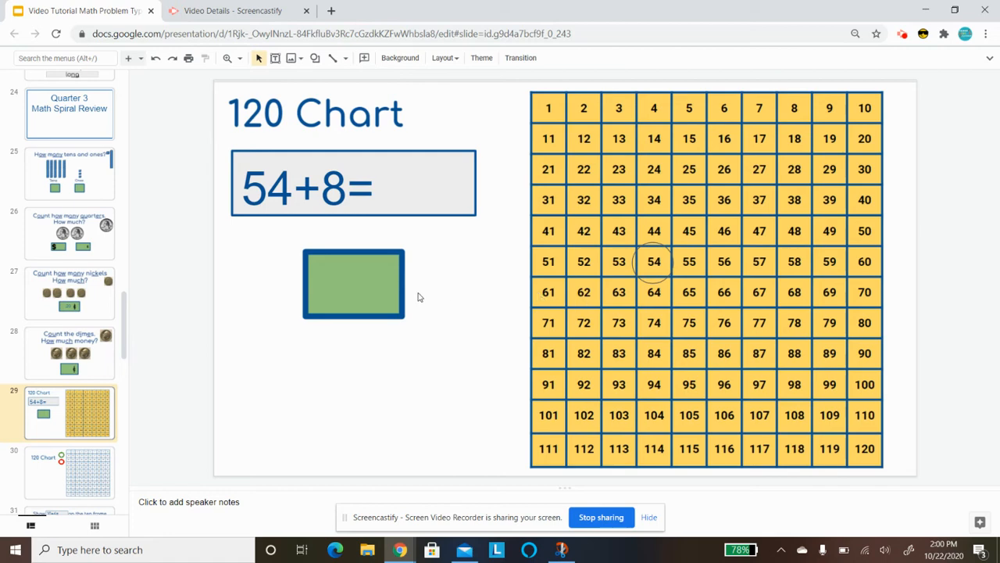
Step: Enter 62 in the green box and replace the equation's 8 with 7
{"action": "type", "text": "62"}
{"action": "type", "text": "32"}
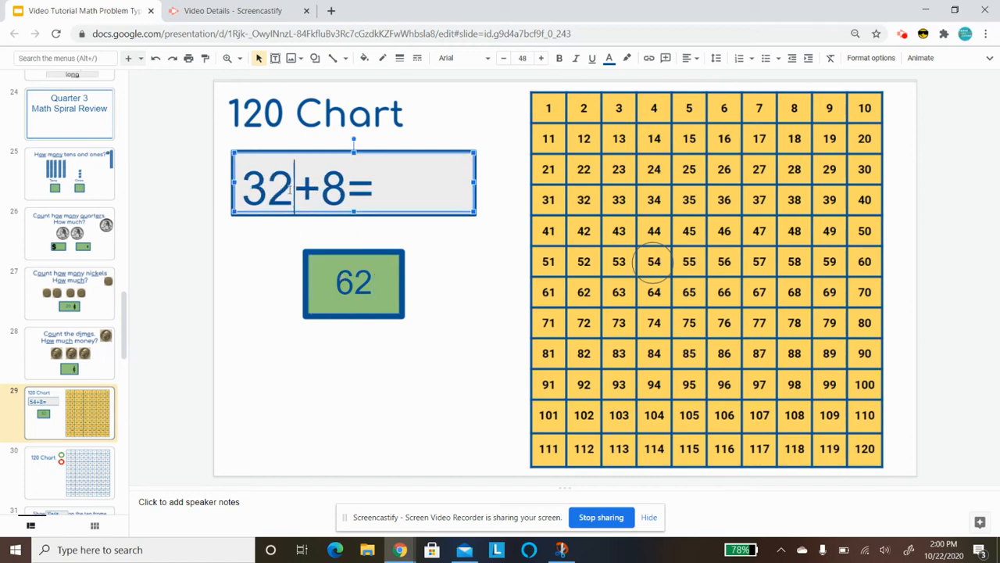
{"action": "key", "text": "Backspace"}
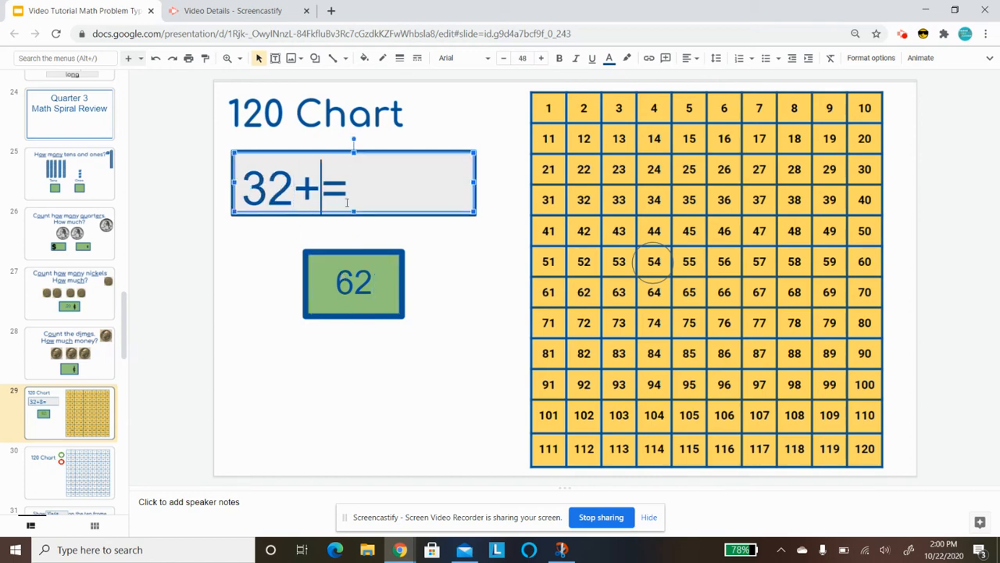
{"action": "type", "text": "7"}
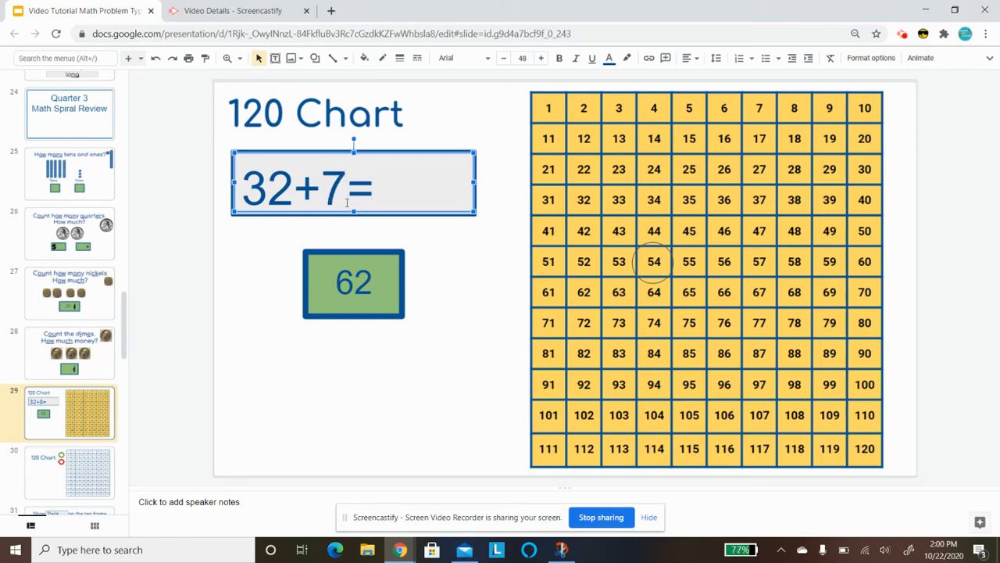
{"action": "left_click", "coordinate": [353, 283]}
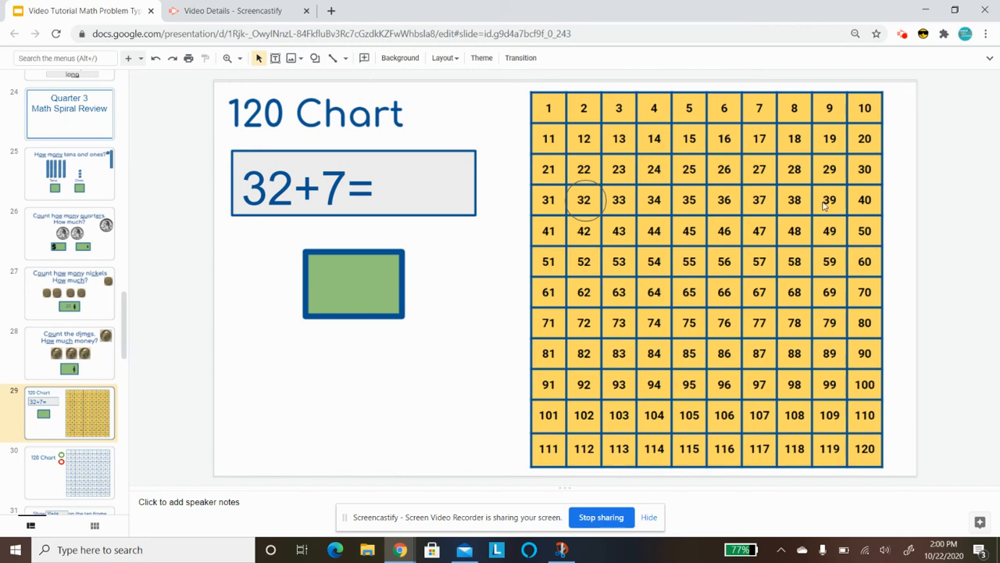
Step: Type the answer 39 into the green answer box
{"action": "left_click", "coordinate": [354, 283]}
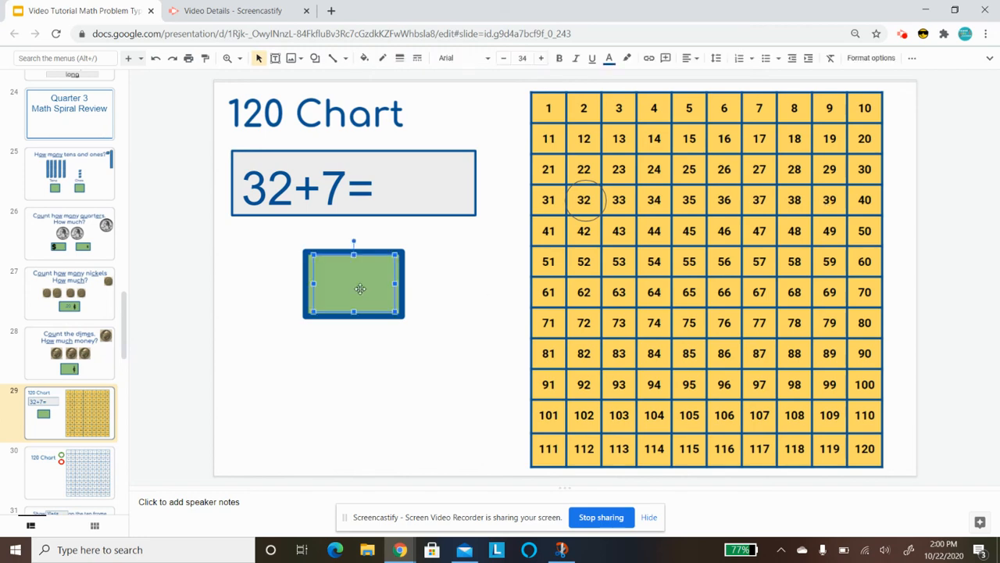
{"action": "type", "text": "39"}
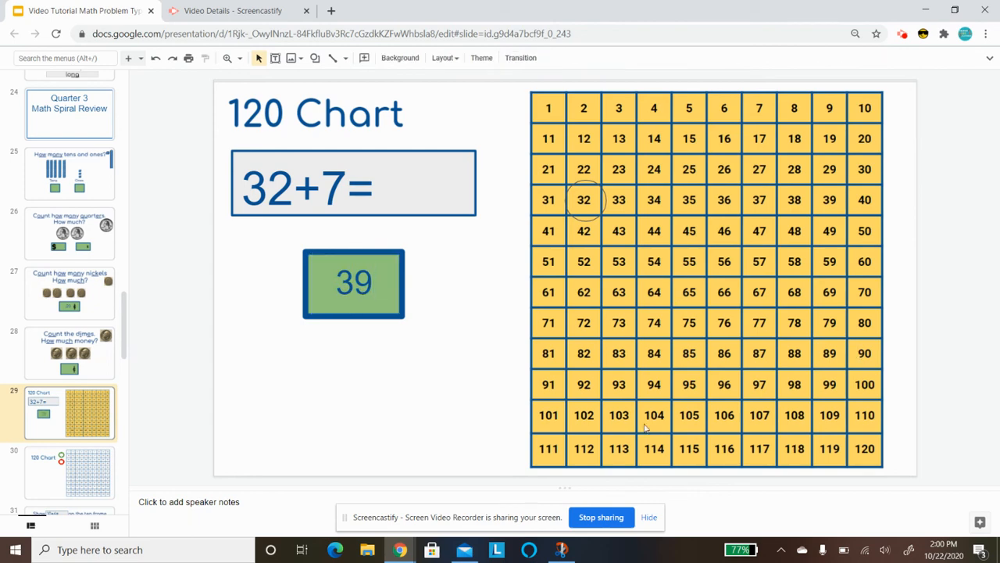
{"action": "mouse_move", "coordinate": [845, 293]}
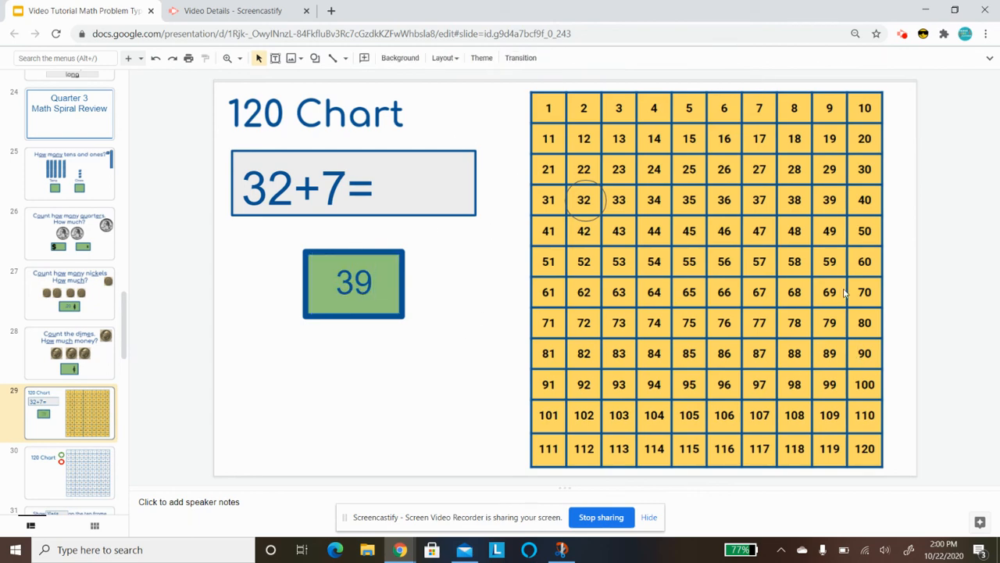
{"action": "mouse_move", "coordinate": [889, 41]}
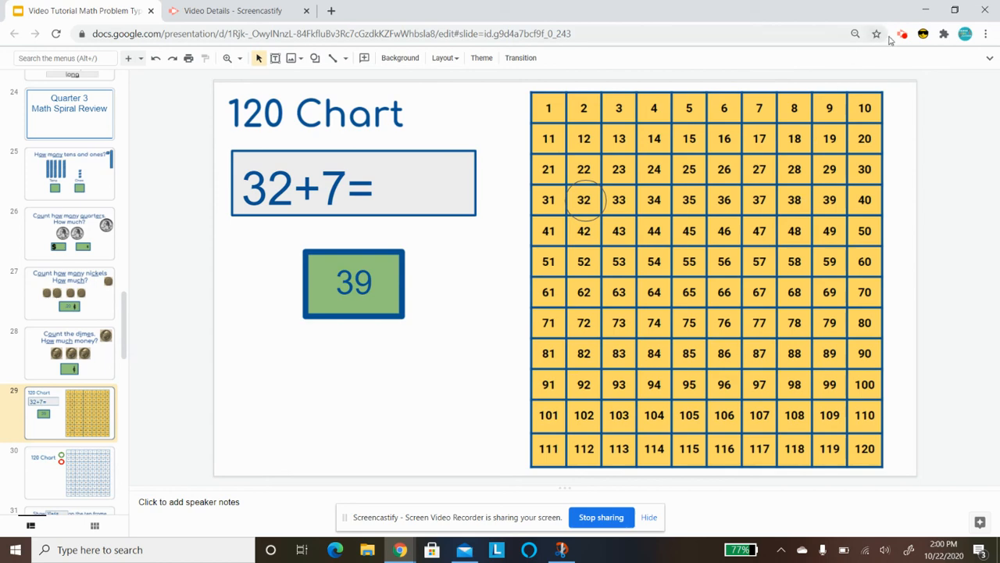